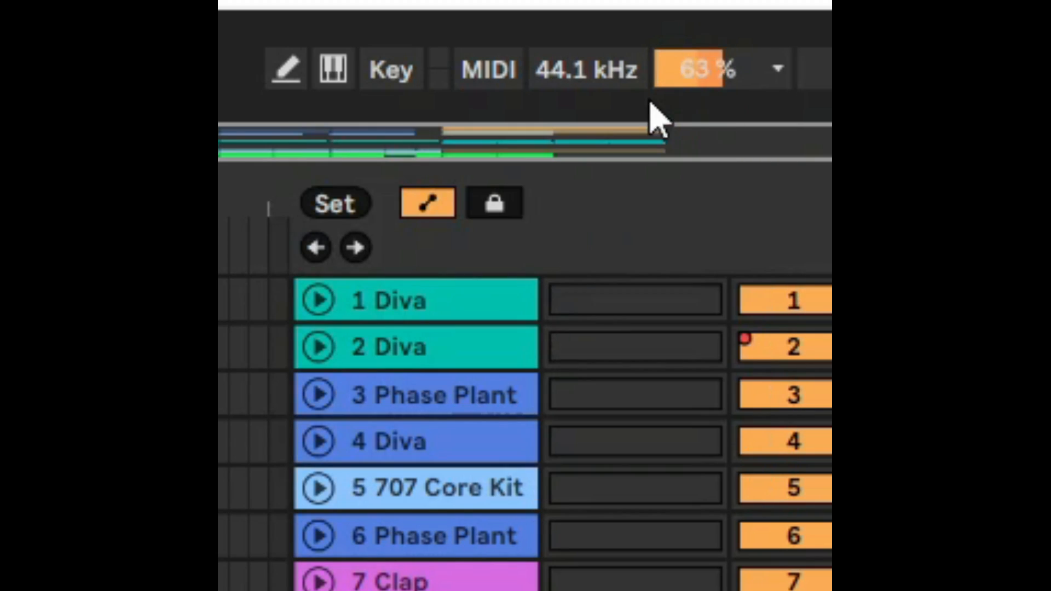
# Step: Switch the CPU load meter from Average to Current
pyautogui.click(699, 67)
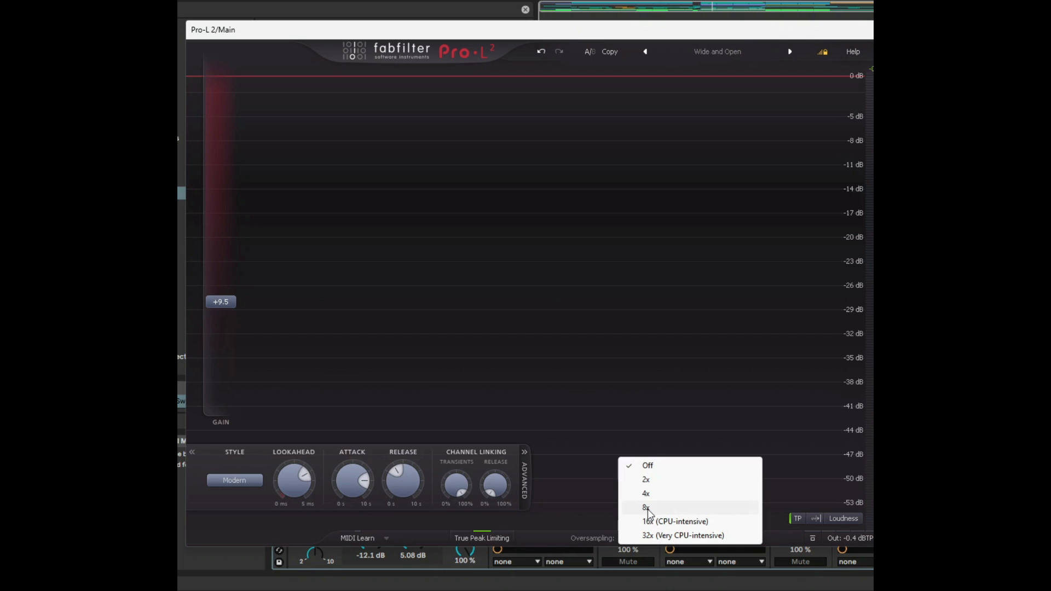
# Step: Choose 8x oversampling in the Pro-L 2 limiter
pyautogui.click(645, 508)
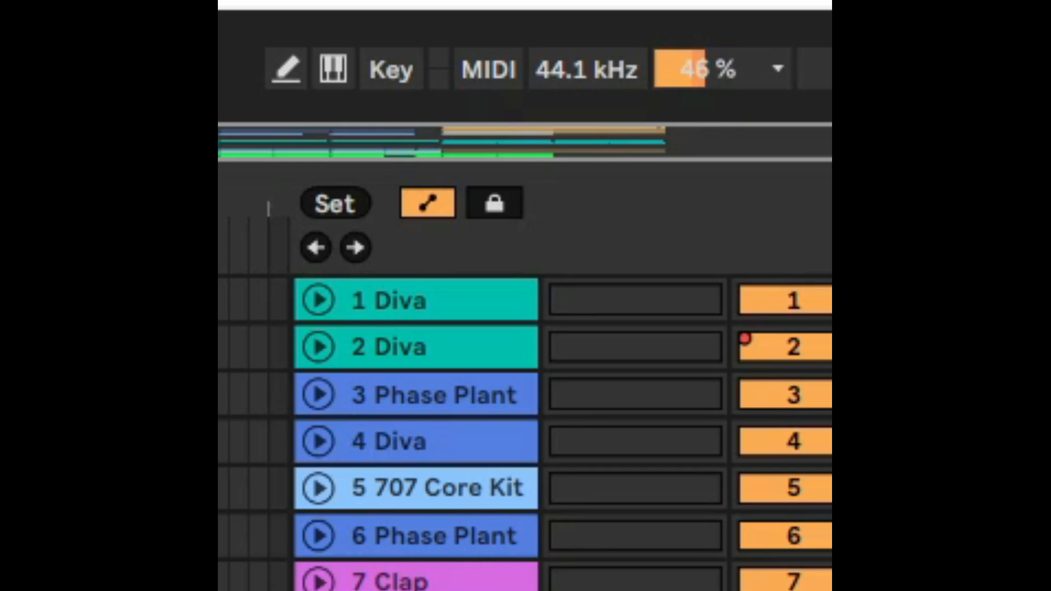
pyautogui.rightClick(389, 299)
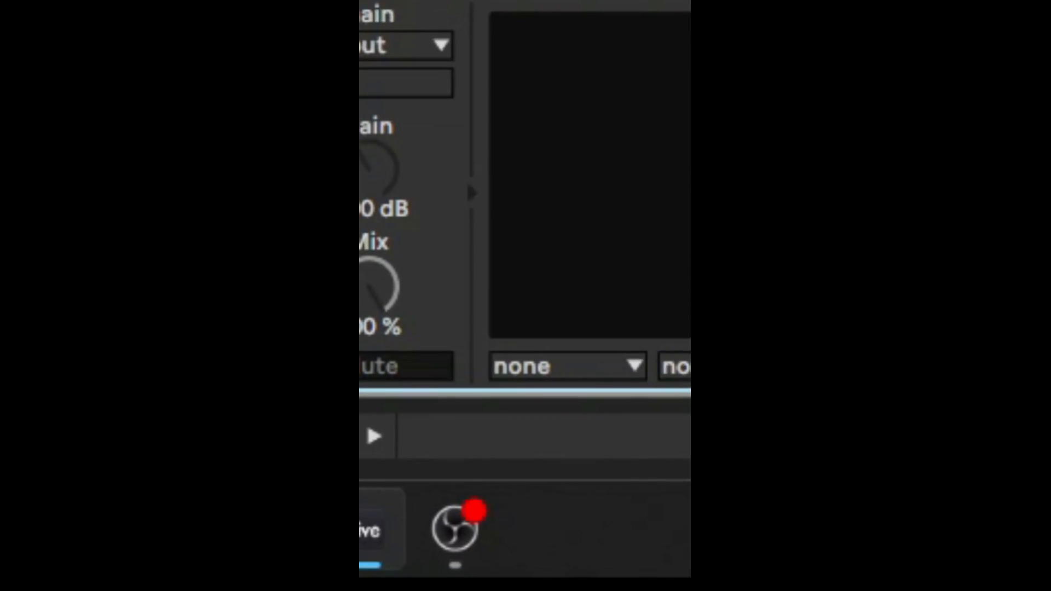
# Step: Display the Session View mixer with in/out, sends, volume and returns
pyautogui.click(698, 68)
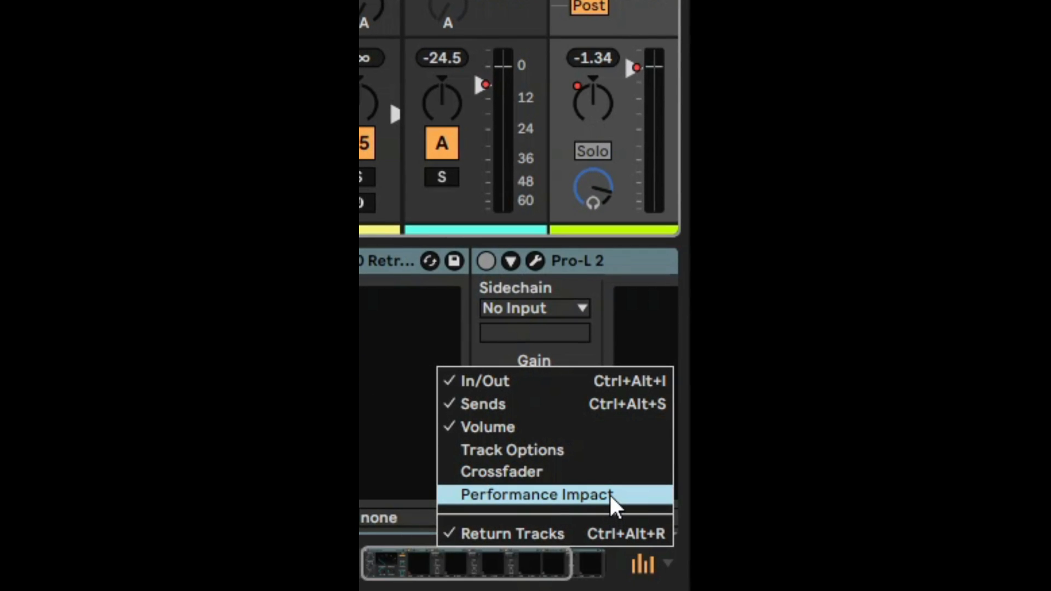
# Step: Enable the Performance Impact mixer section beneath each channel strip
pyautogui.click(535, 495)
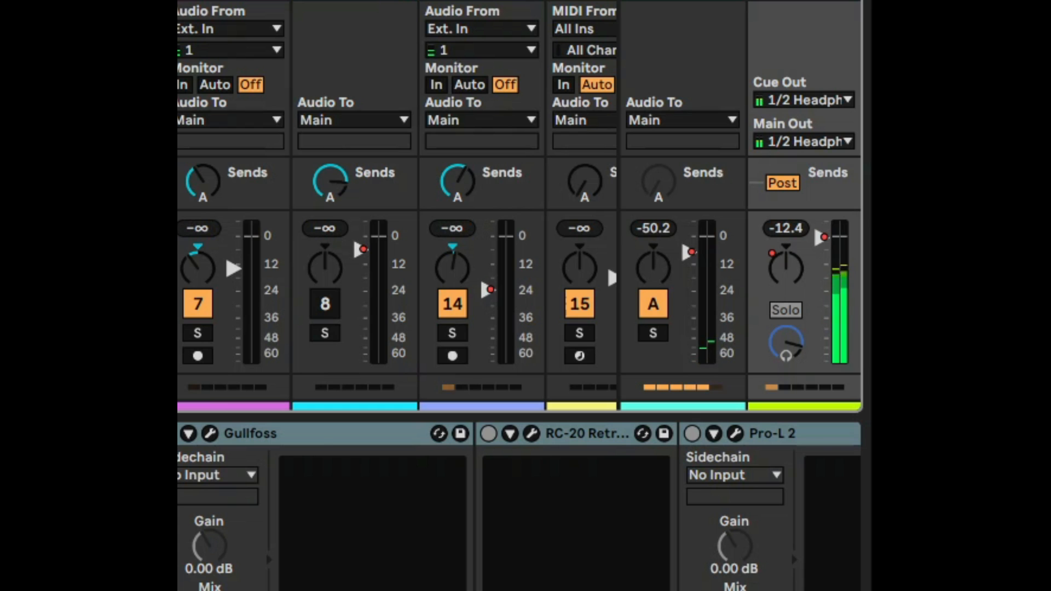